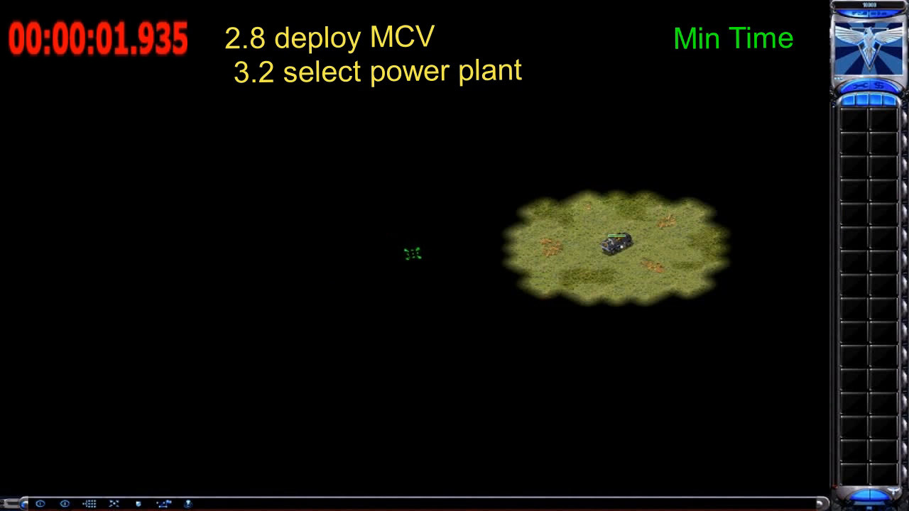
- Deploy the MCV into a construction yard and select the units near the barracks area
left_click(614, 244)
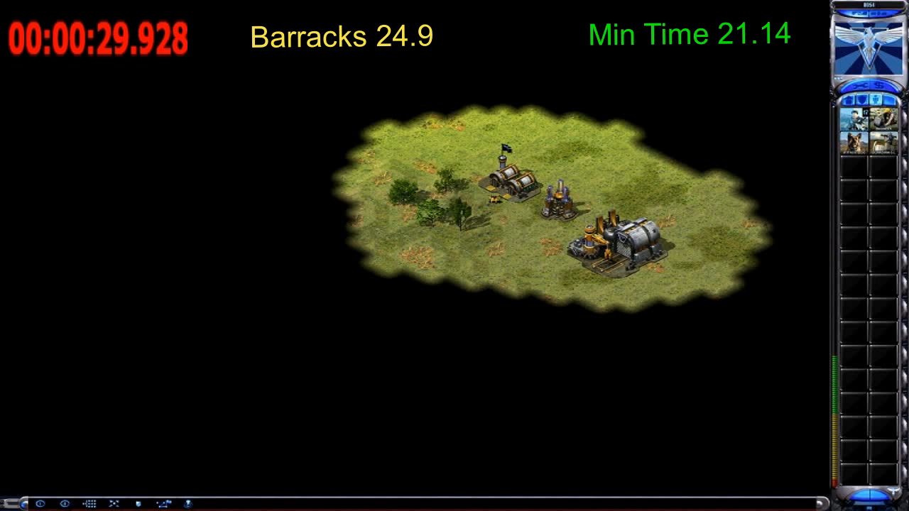
left_click_drag(409, 154, 537, 291)
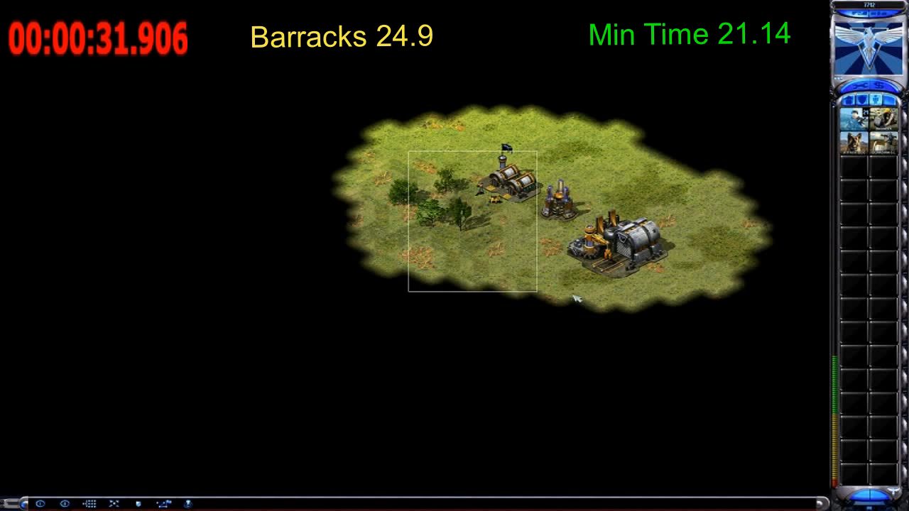